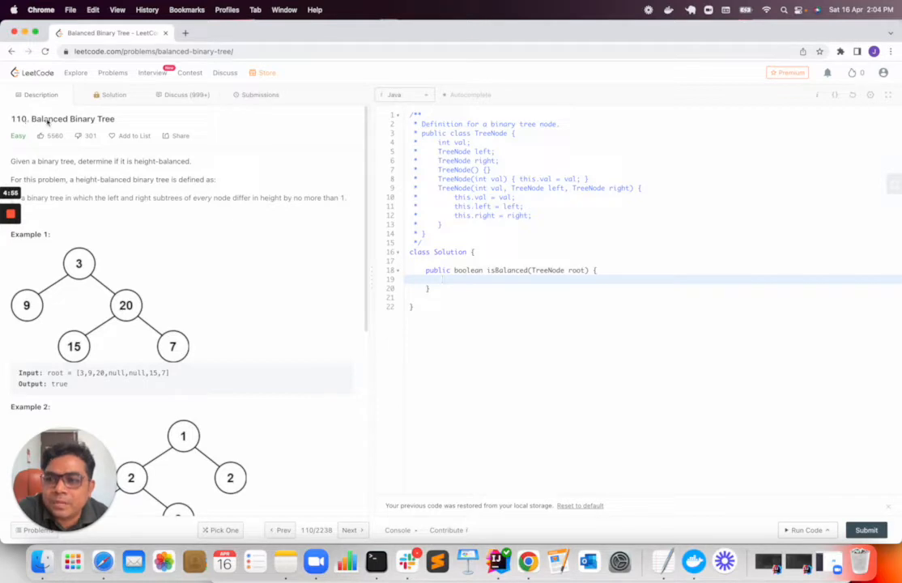
Highlight the height-balanced definition sentence in the problem description
{"action": "scroll", "scroll_direction": "down", "scroll_amount": 3}
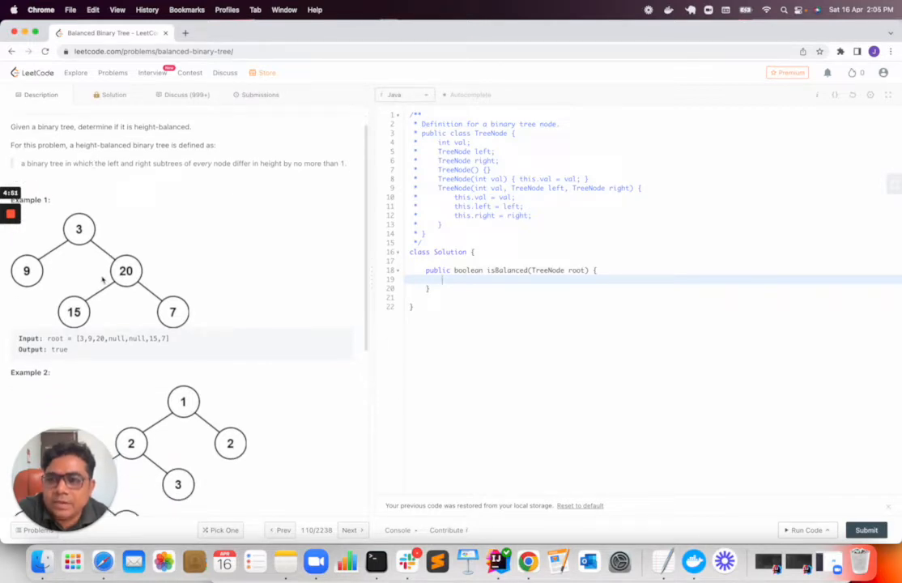
{"action": "mouse_move", "coordinate": [158, 182]}
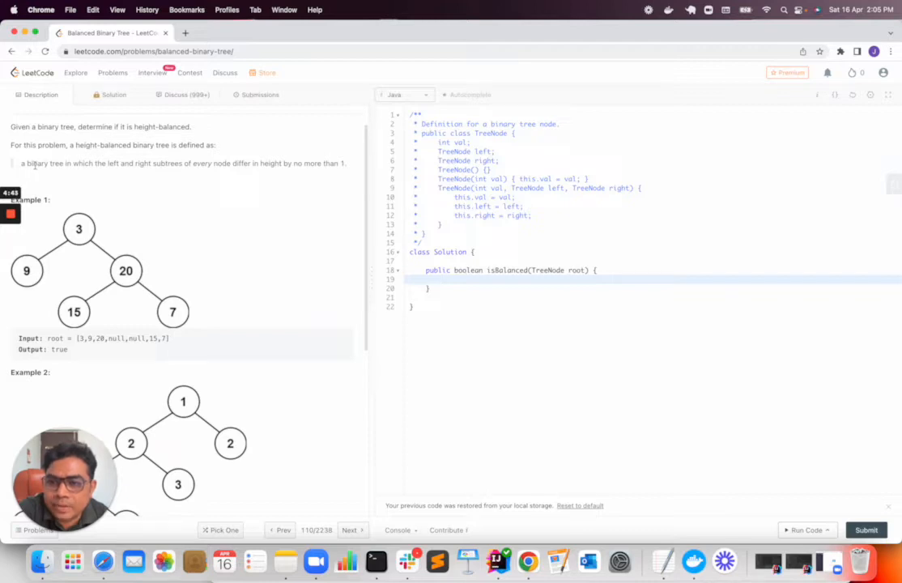
{"action": "double_click", "coordinate": [24, 164]}
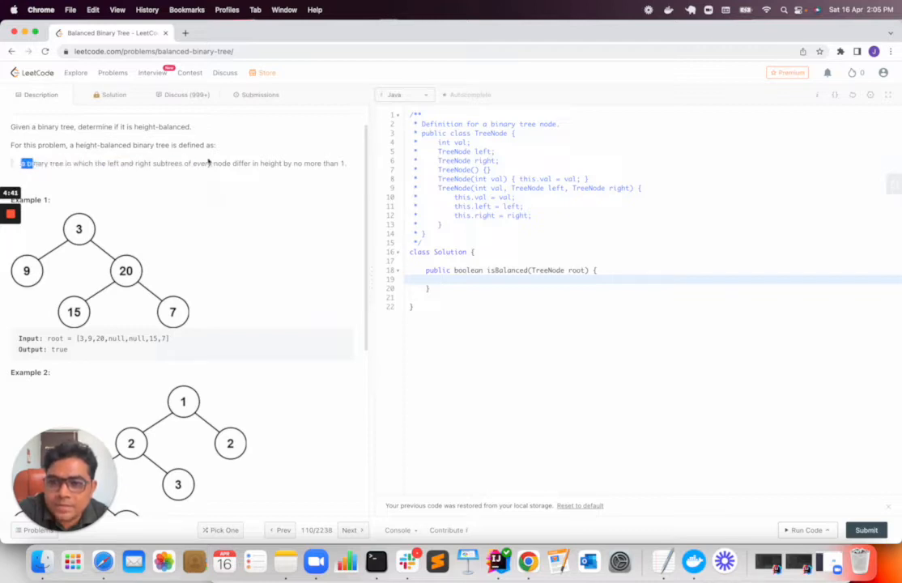
{"action": "left_click_drag", "start_coordinate": [33, 163], "coordinate": [310, 163]}
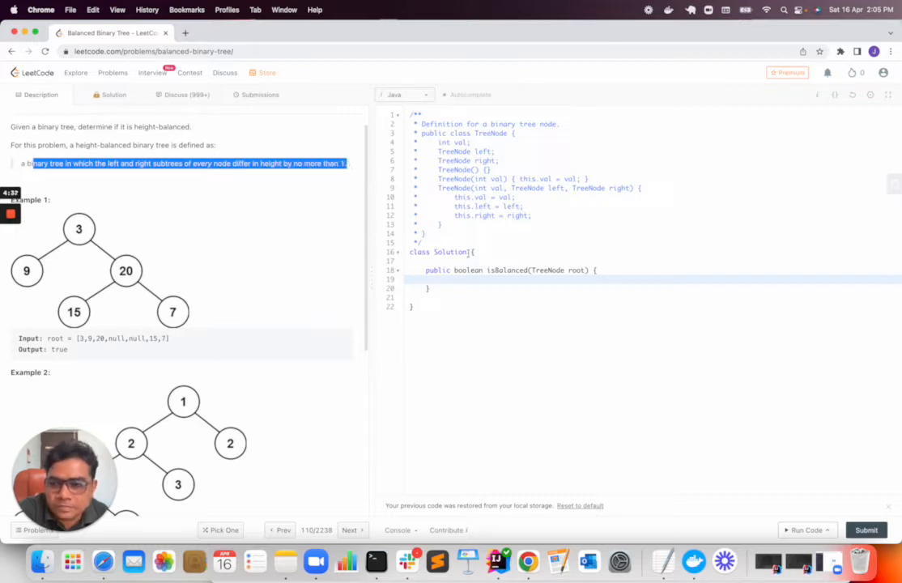
{"action": "scroll", "scroll_direction": "down", "scroll_amount": 3}
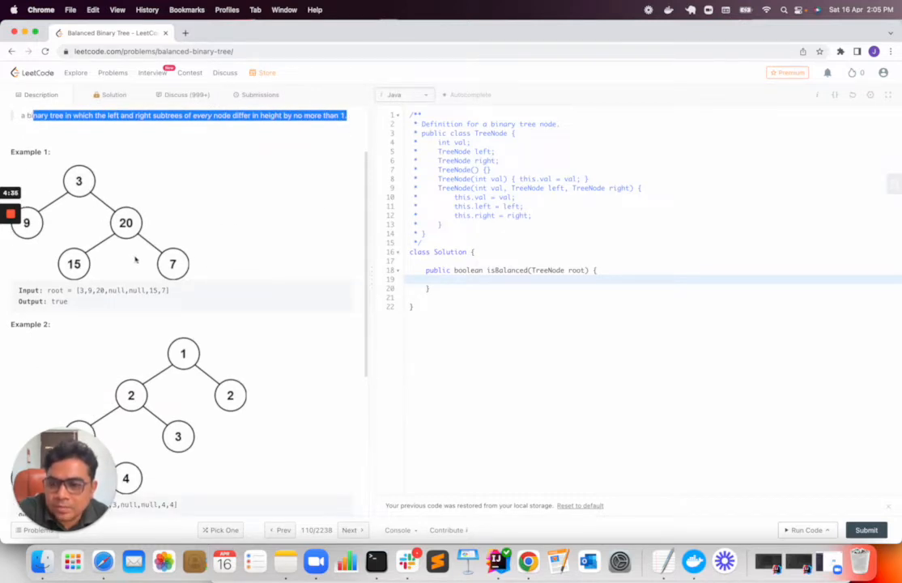
{"action": "scroll", "scroll_direction": "down", "scroll_amount": 3}
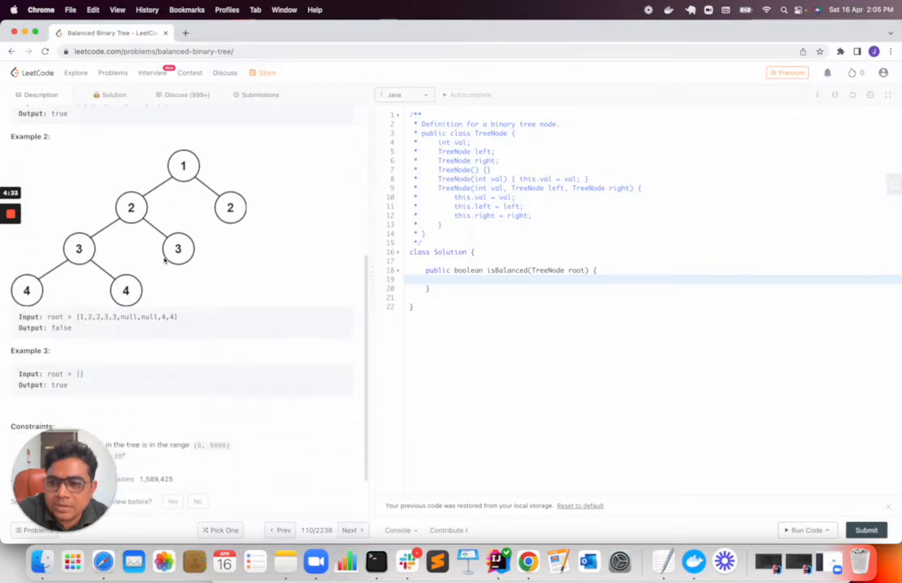
{"action": "mouse_move", "coordinate": [218, 282]}
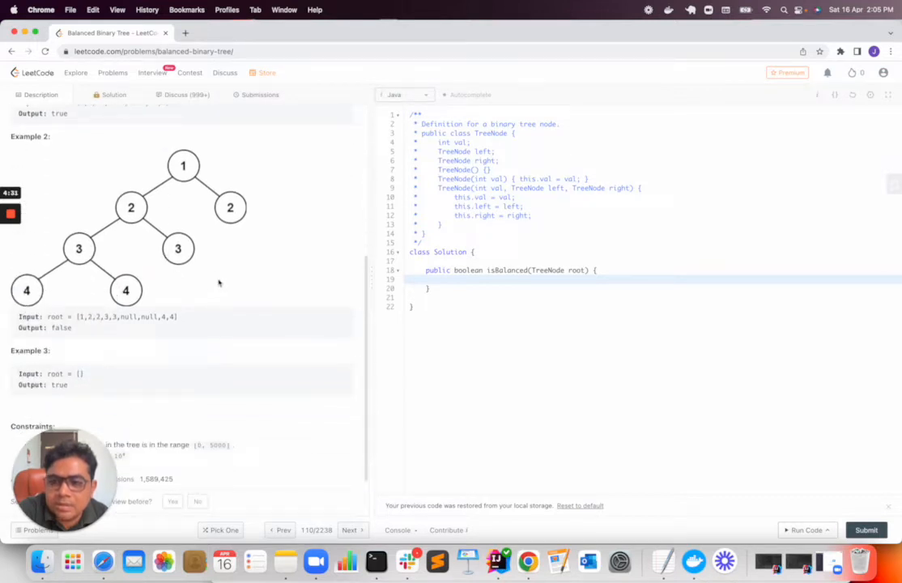
{"action": "mouse_move", "coordinate": [106, 362]}
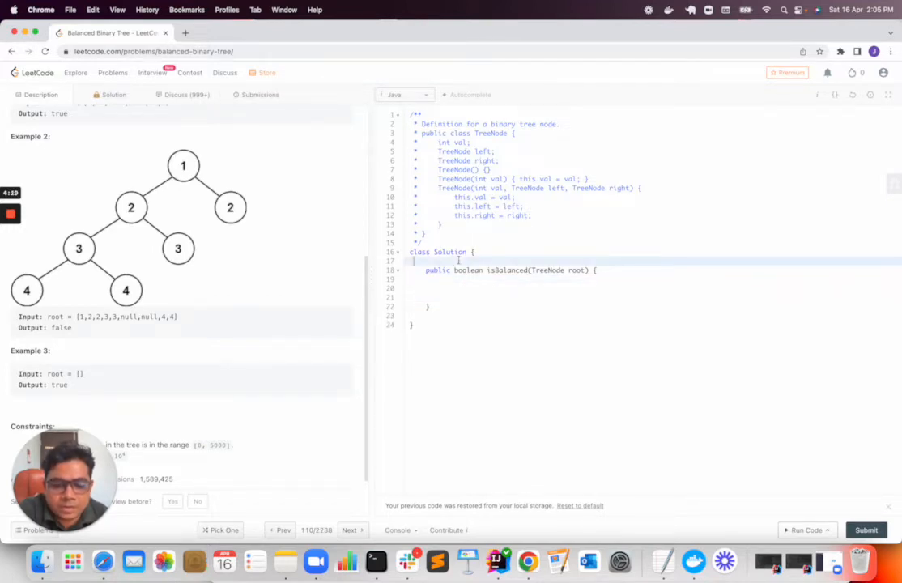
Add the field 'boolean isBalancedTree=true;' above isBalanced
{"action": "type", "text": "b"}
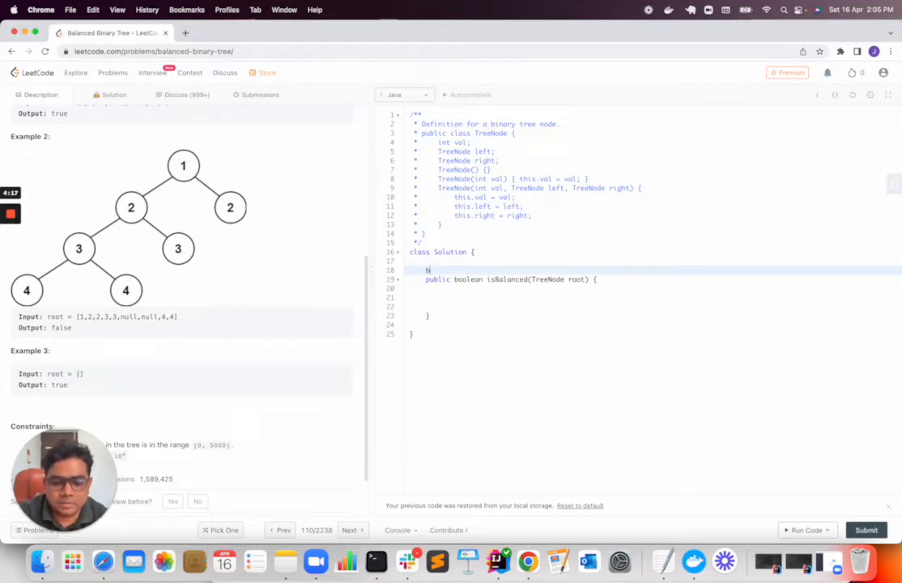
{"action": "type", "text": "oolean"}
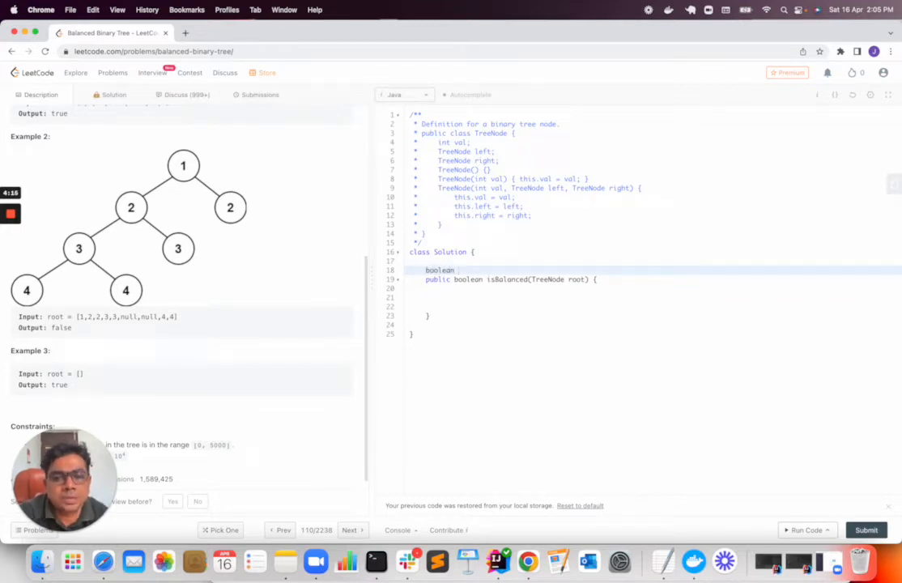
{"action": "type", "text": "is"}
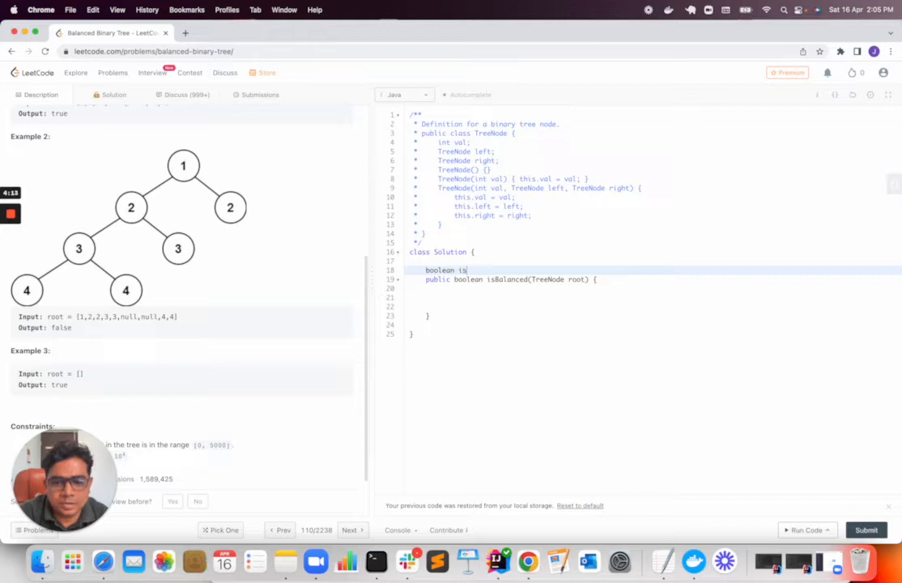
{"action": "type", "text": "Balanced"}
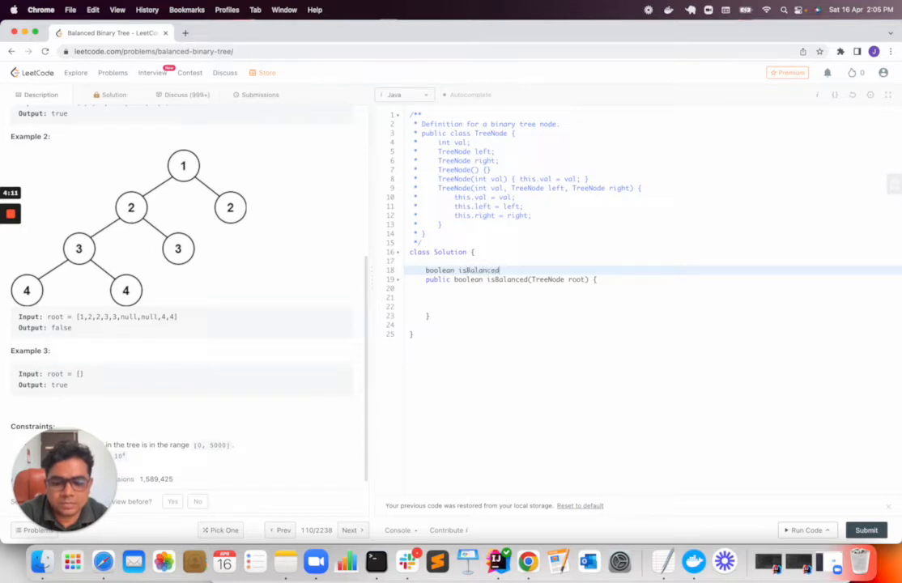
{"action": "type", "text": "Tree="}
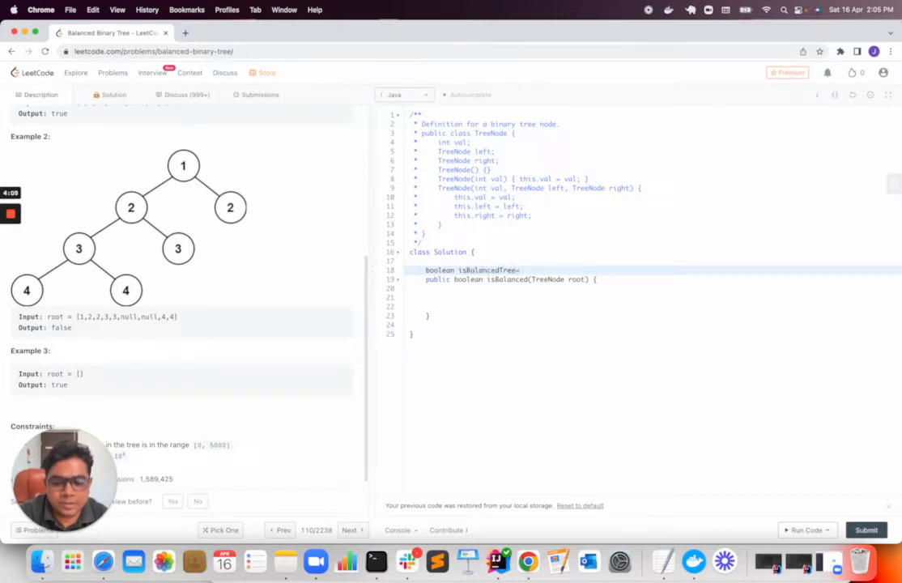
{"action": "type", "text": "true;"}
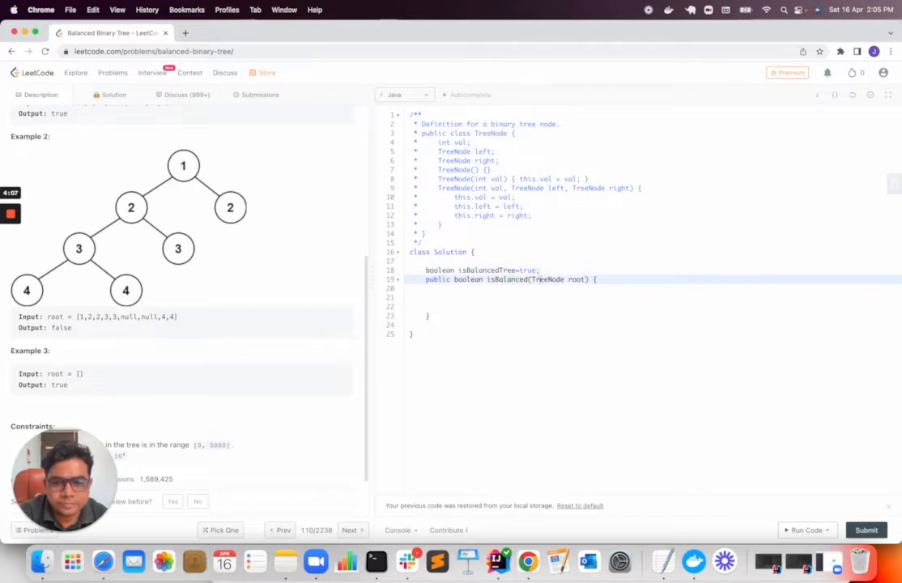
Add 'if(root == null){ return true; }' inside isBalanced
{"action": "type", "text": "if()"}
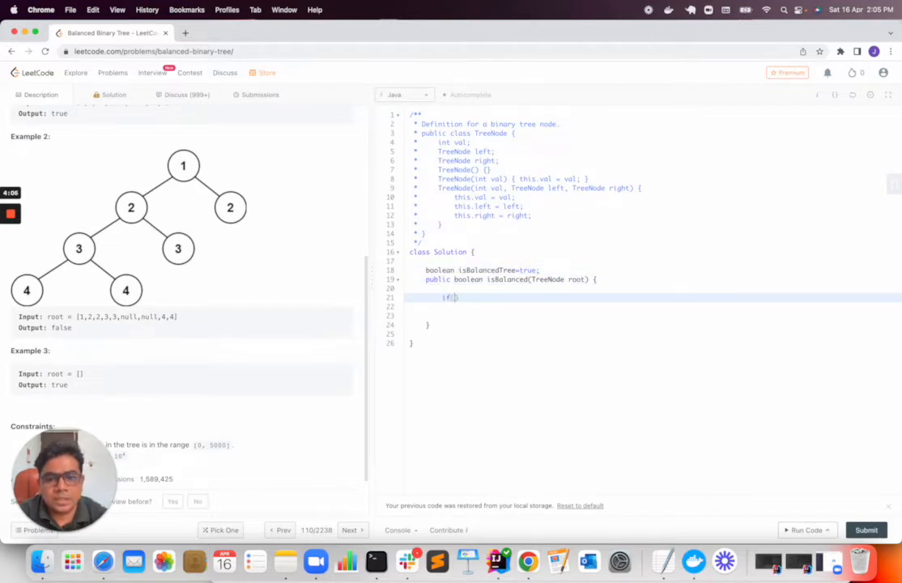
{"action": "type", "text": "root == null"}
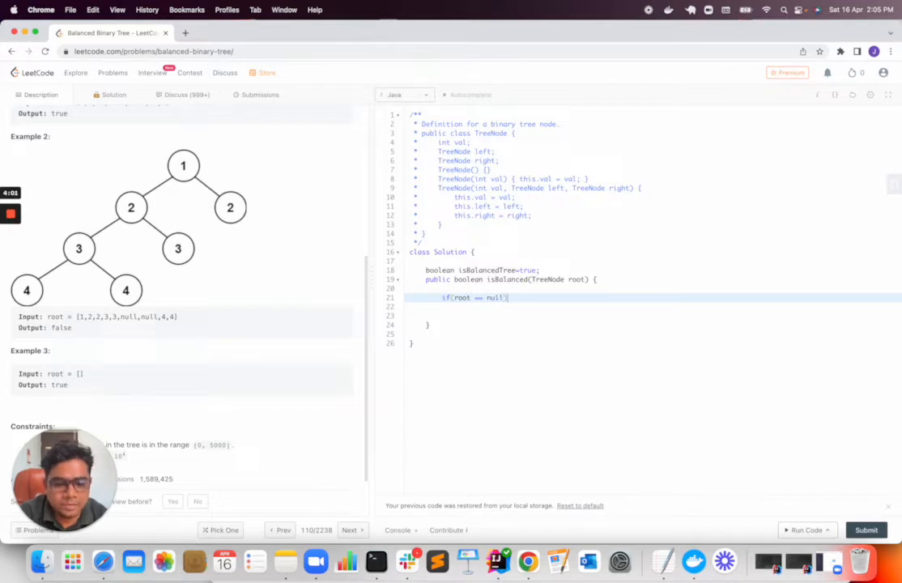
{"action": "type", "text": "{"}
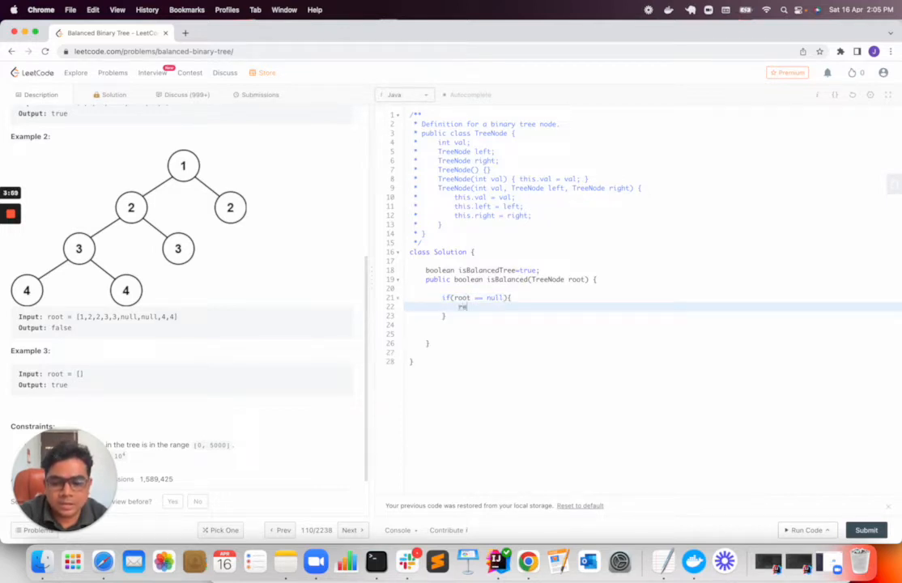
{"action": "type", "text": "return true;"}
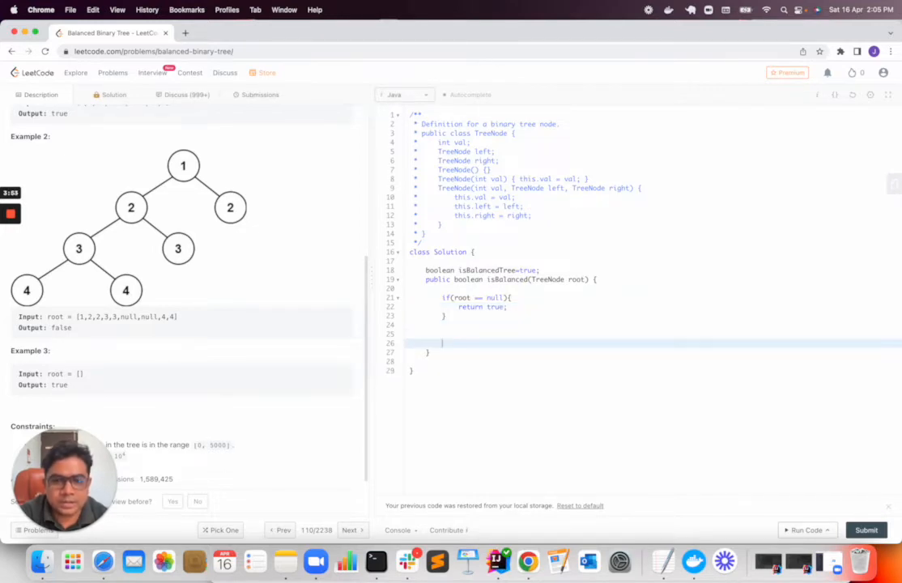
End isBalanced with 'return isBalancedTree;' below a blank line
{"action": "double_click", "coordinate": [484, 270]}
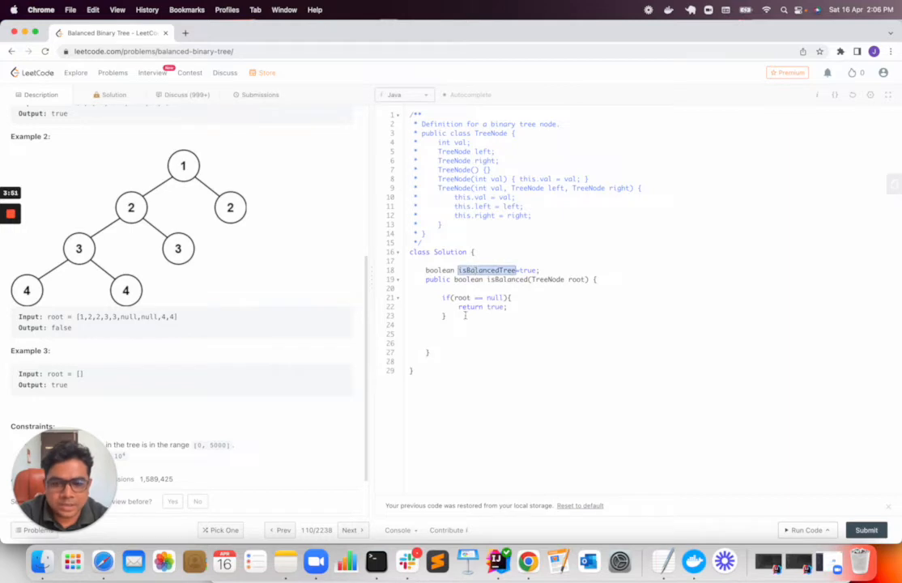
{"action": "type", "text": "isBalancedTree"}
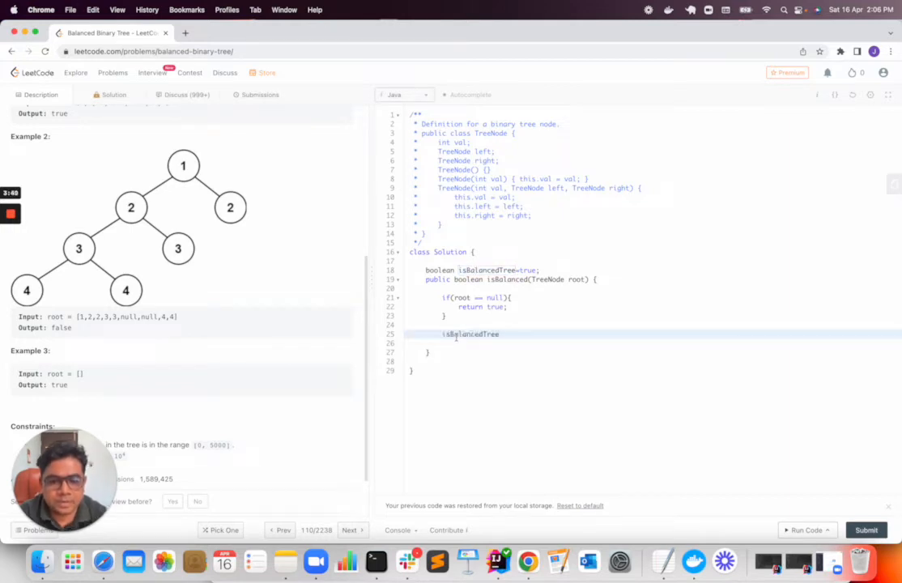
{"action": "type", "text": ";"}
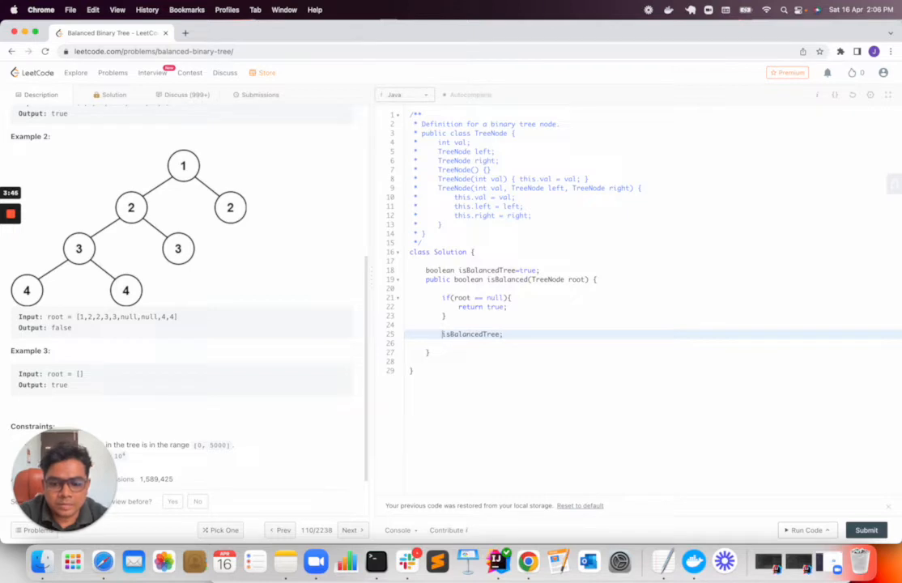
{"action": "type", "text": "return"}
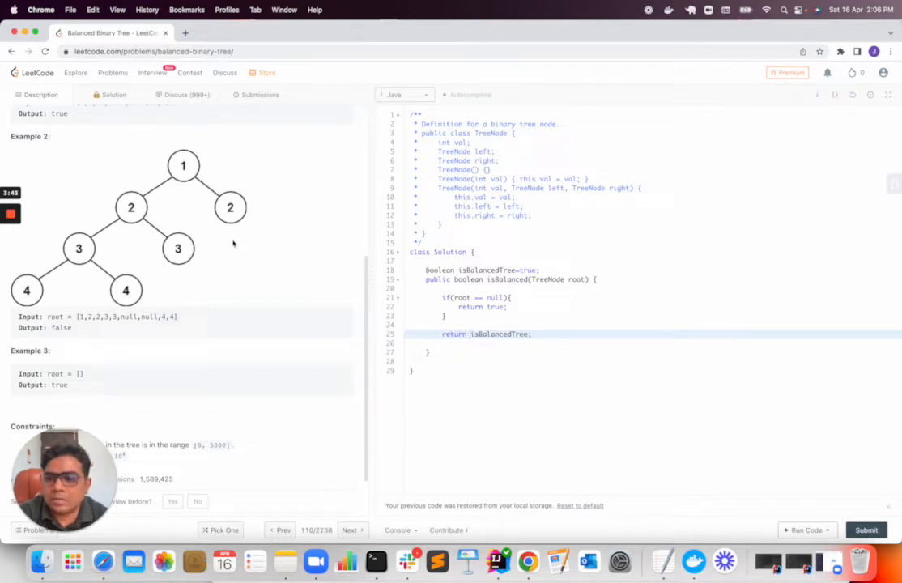
{"action": "mouse_move", "coordinate": [98, 298]}
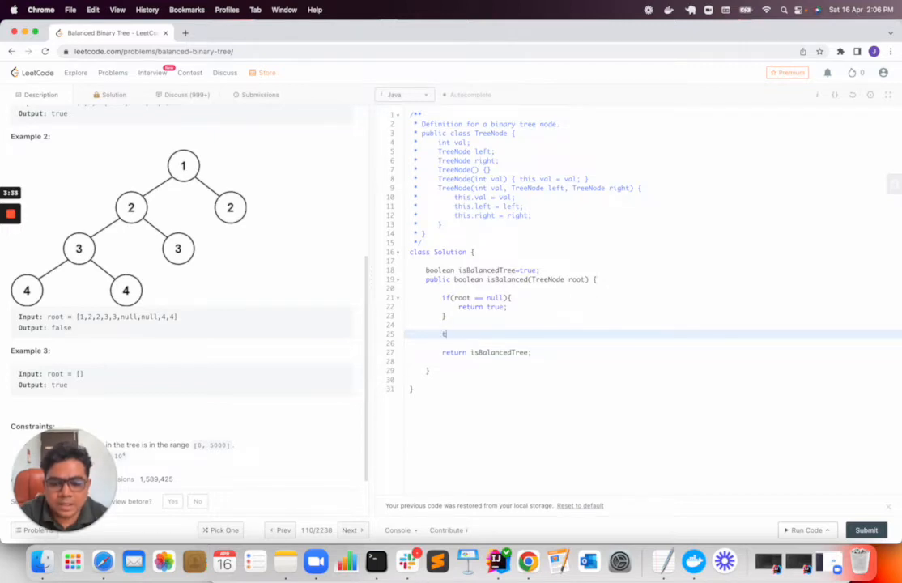
Call traverseTree(root) and declare the 'public int traverseTree(TreeNode root)' helper
{"action": "type", "text": "travr"}
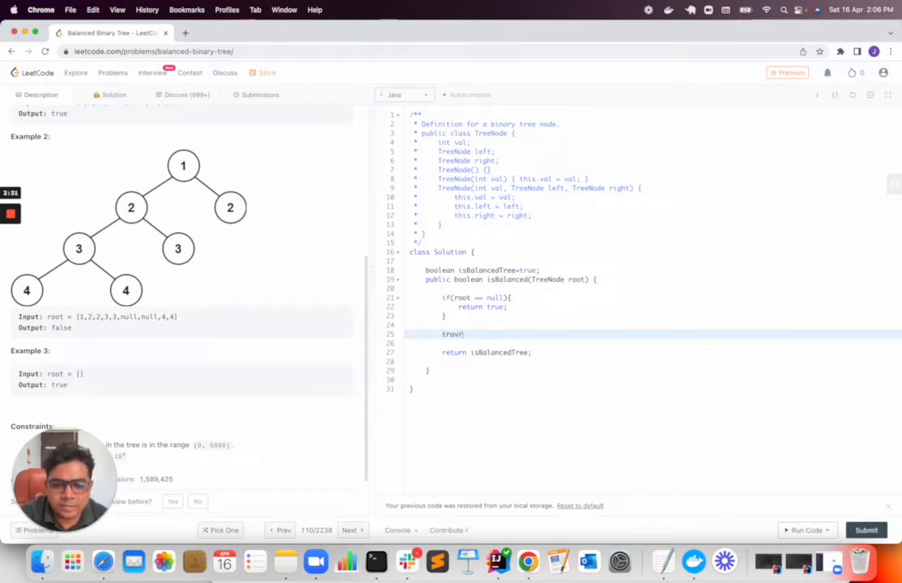
{"action": "key", "text": "Backspace"}
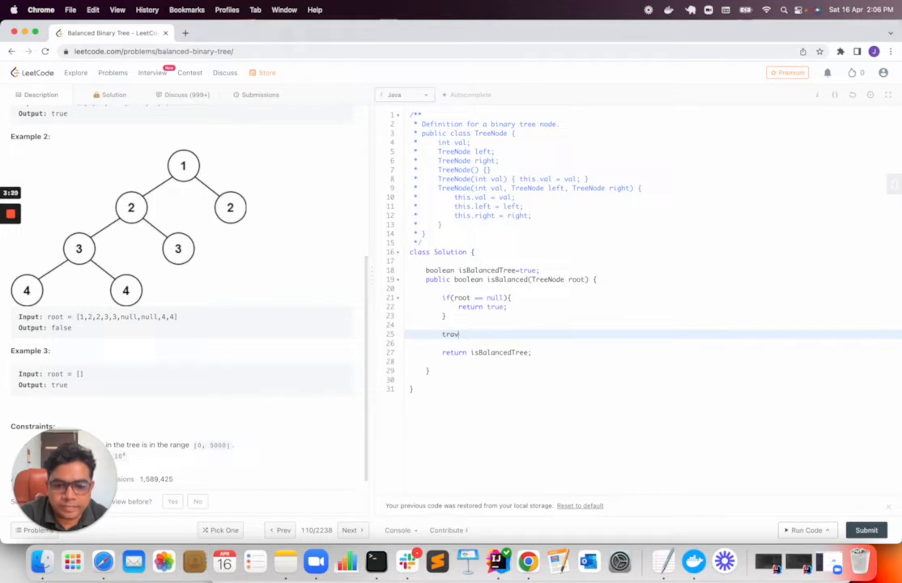
{"action": "type", "text": "erseTree"}
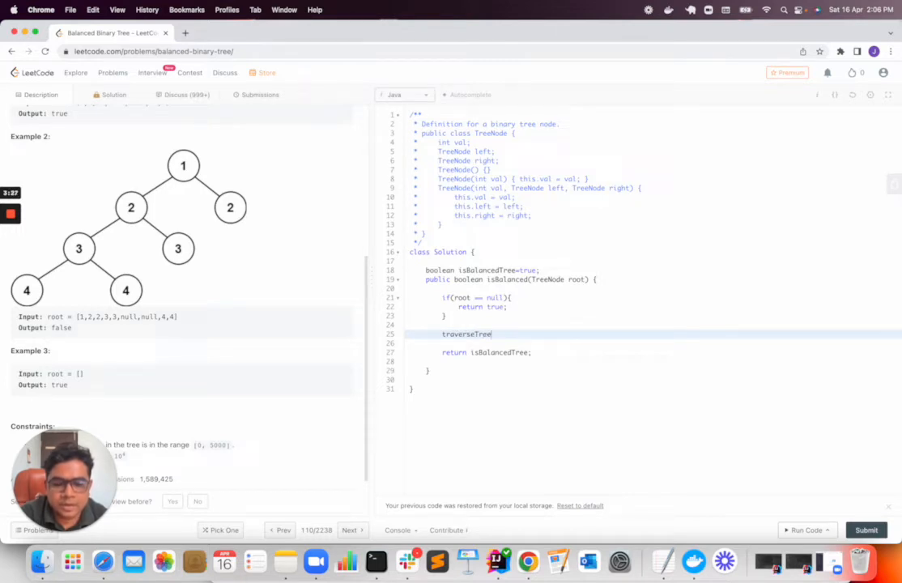
{"action": "type", "text": "()"}
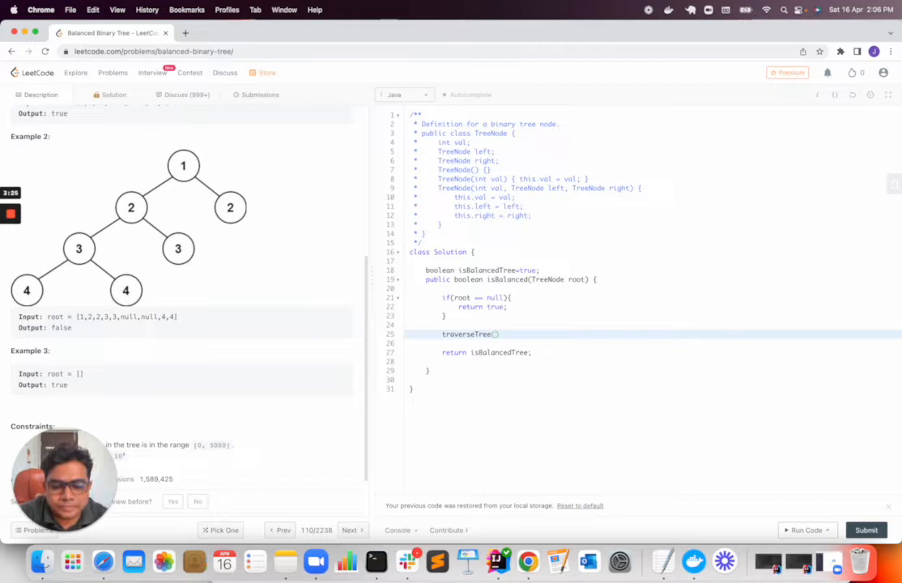
{"action": "type", "text": "root"}
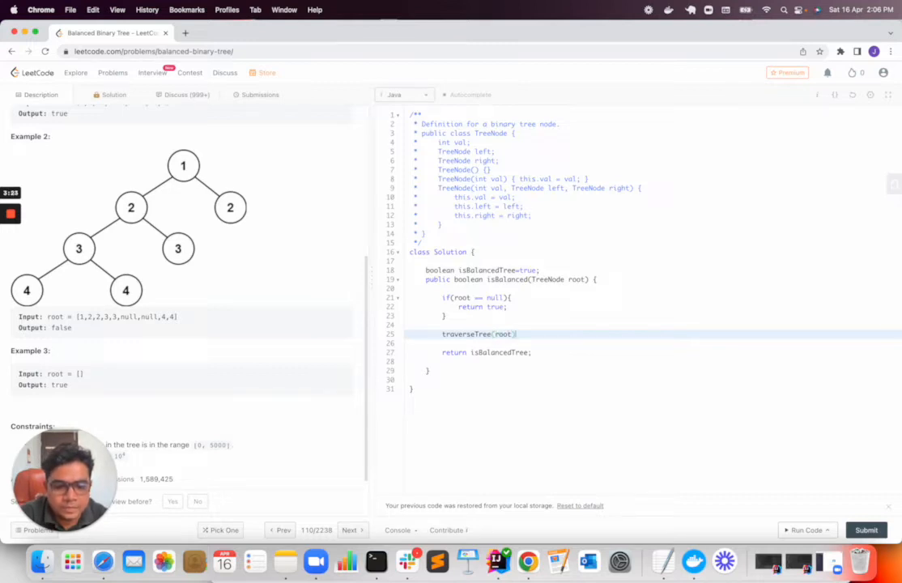
{"action": "double_click", "coordinate": [470, 334]}
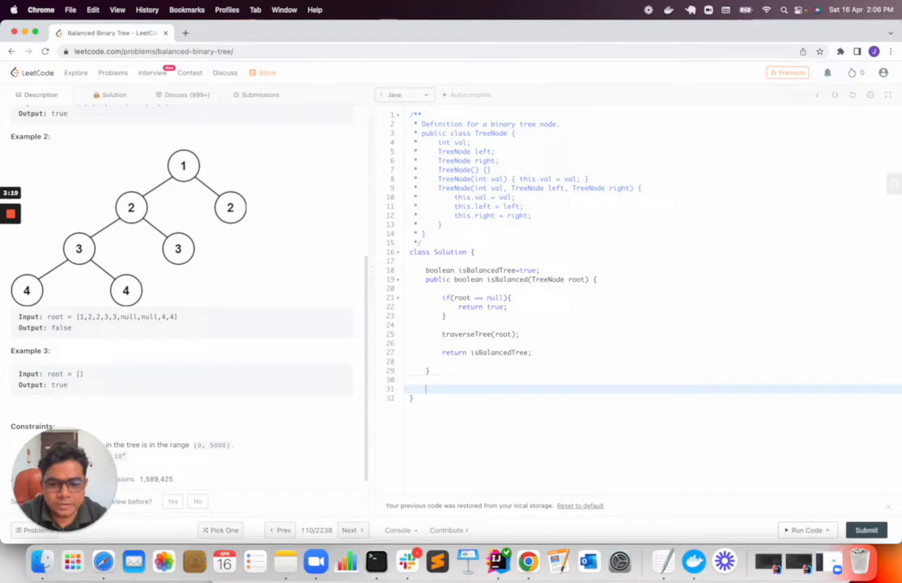
{"action": "type", "text": "public int"}
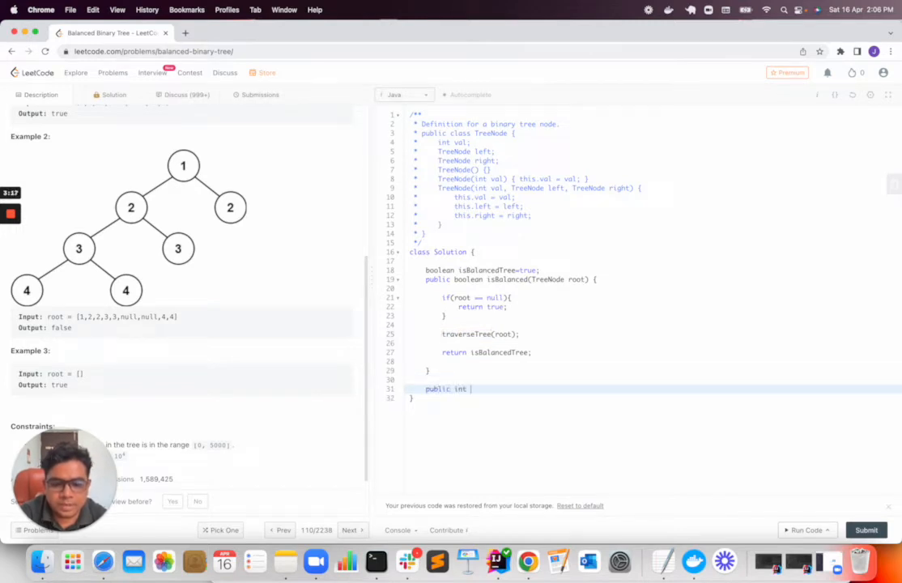
{"action": "type", "text": "traverseTree(TreeNode root){"}
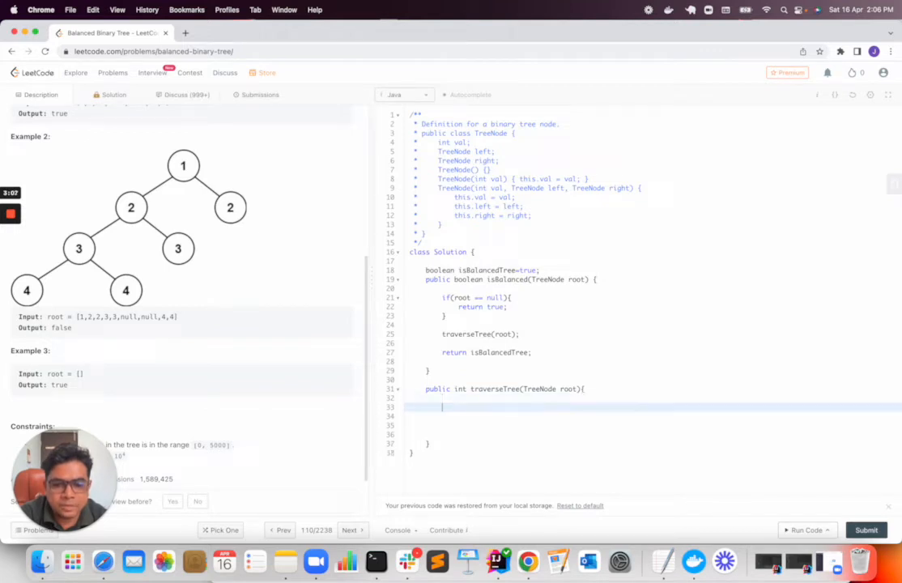
Make traverseTree return 0 when root == null
{"action": "type", "text": "if(root"}
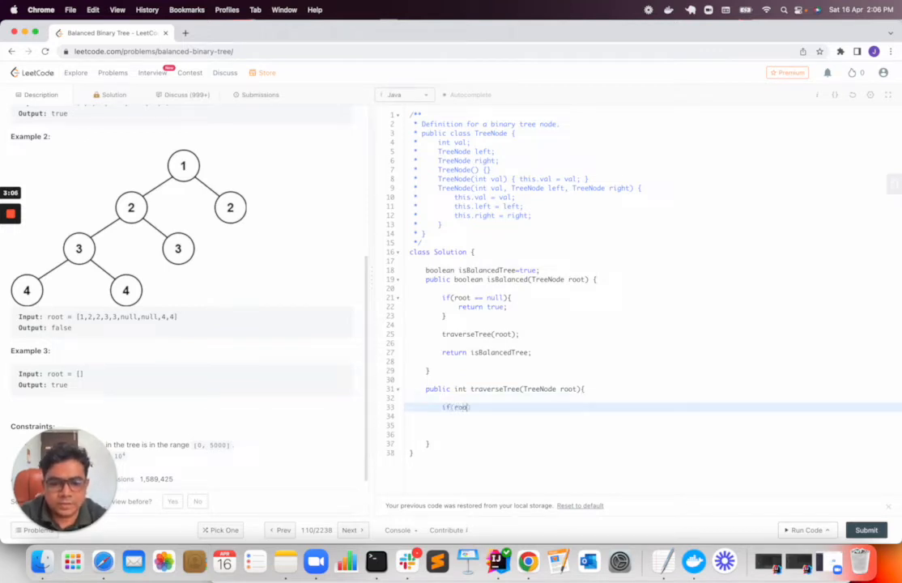
{"action": "type", "text": "== null"}
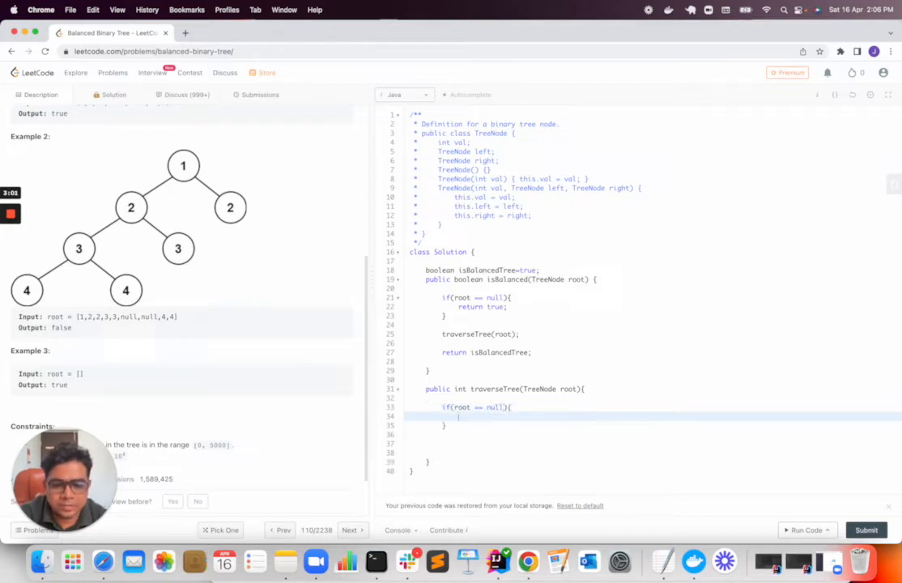
{"action": "type", "text": "return 0;"}
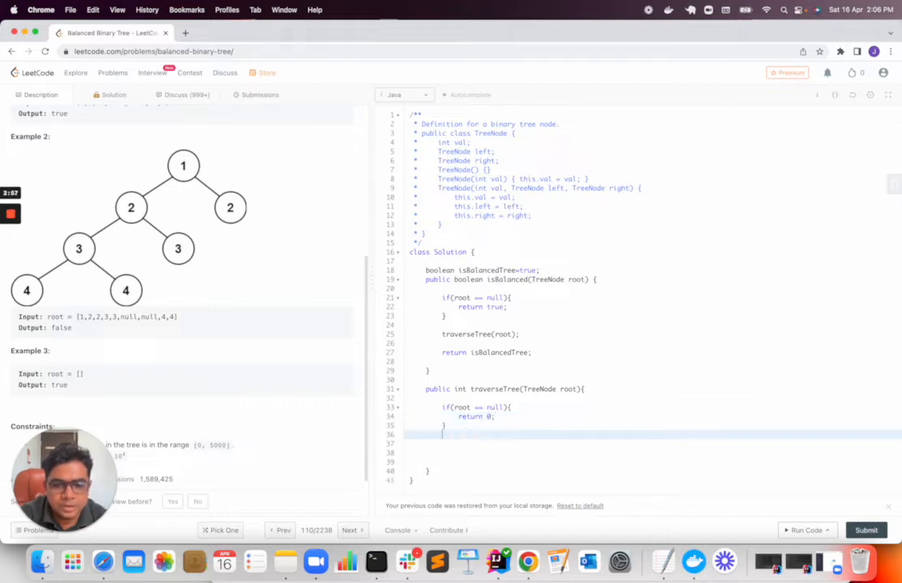
Compute int left = traverseTree(root.left) and int right = traverseTree(root.right)
{"action": "type", "text": "int left ="}
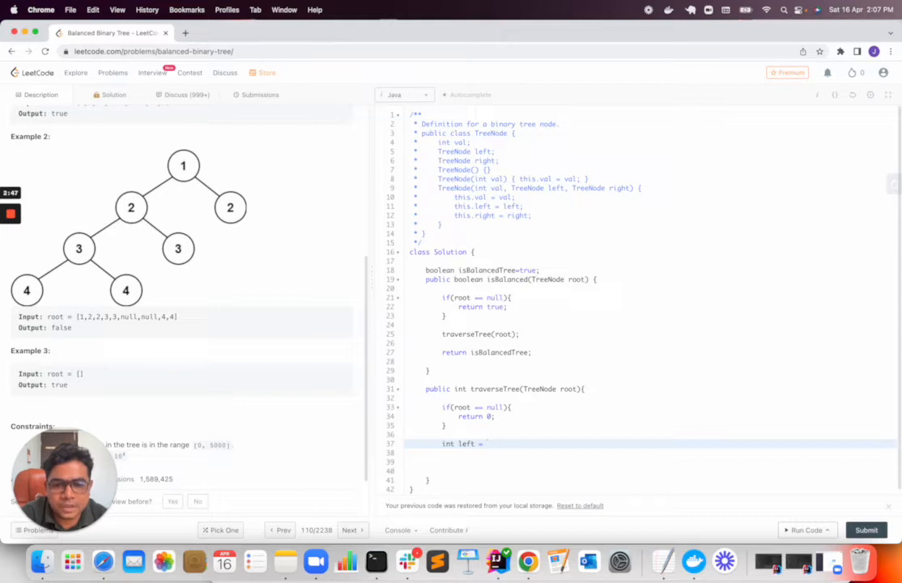
{"action": "double_click", "coordinate": [493, 388]}
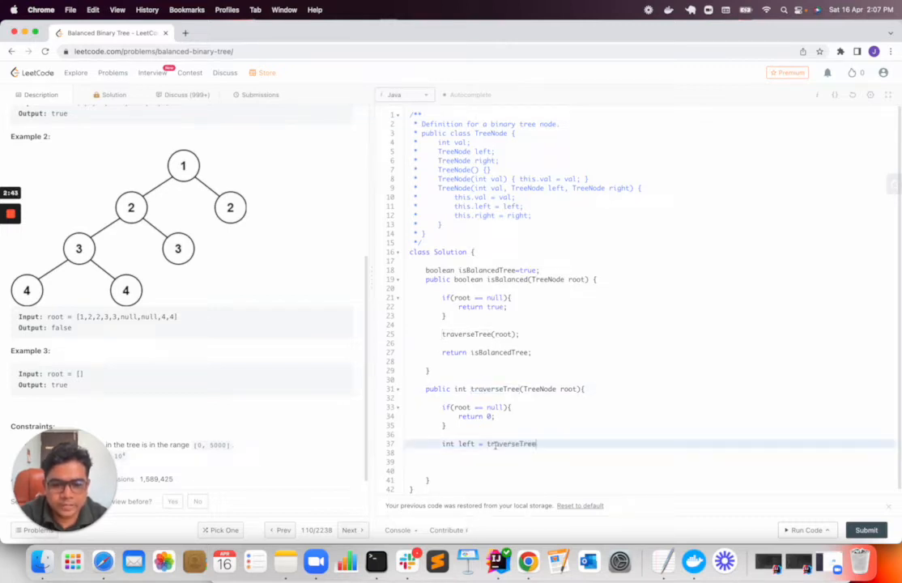
{"action": "type", "text": "(r"}
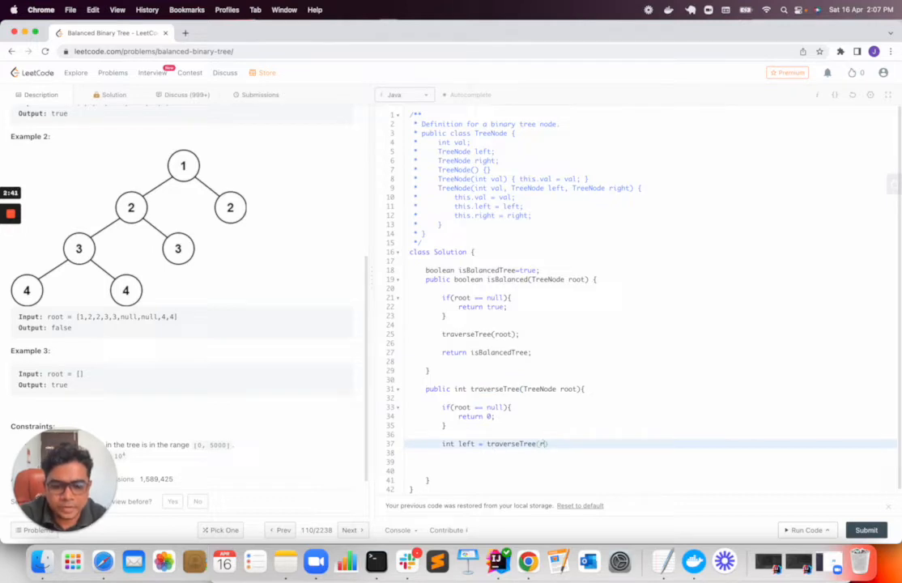
{"action": "type", "text": "root.left"}
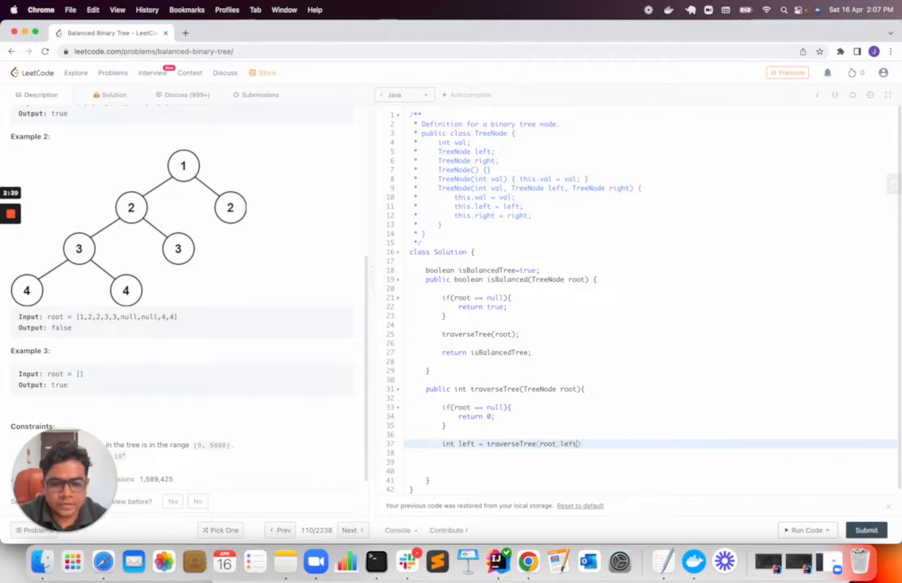
{"action": "type", "text": ");"}
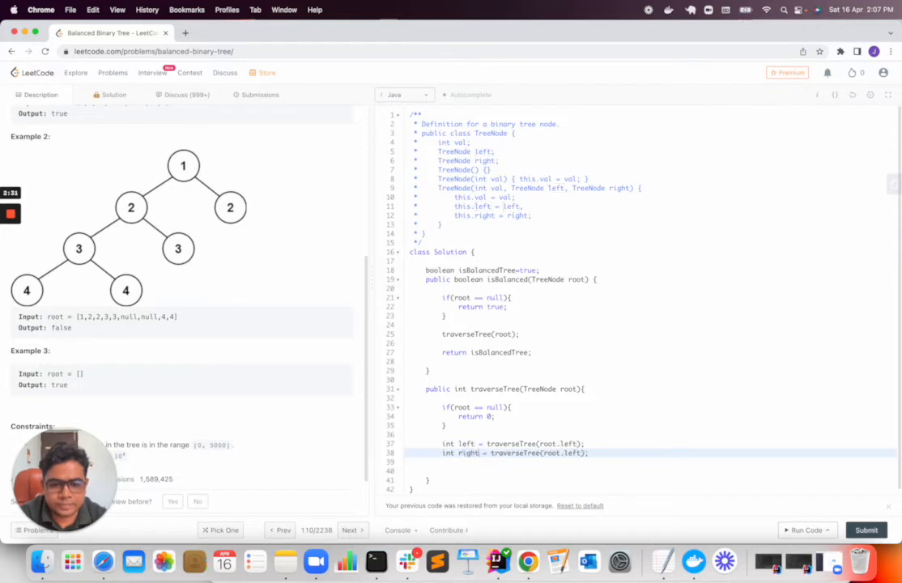
{"action": "double_click", "coordinate": [572, 453]}
{"action": "type", "text": "righ"}
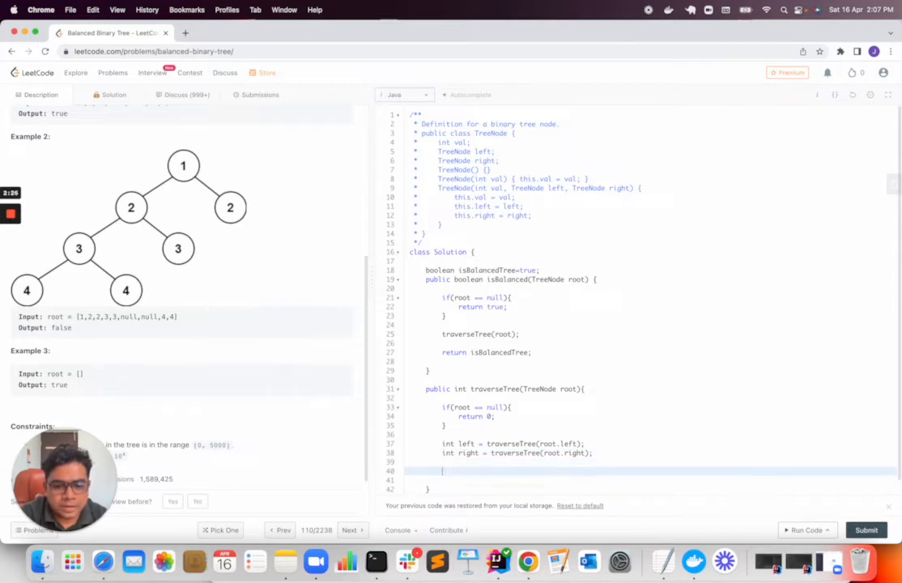
Type 'if(Math.abs(left - right) > 1){' on a new line in traverseTree
{"action": "type", "text": "if()"}
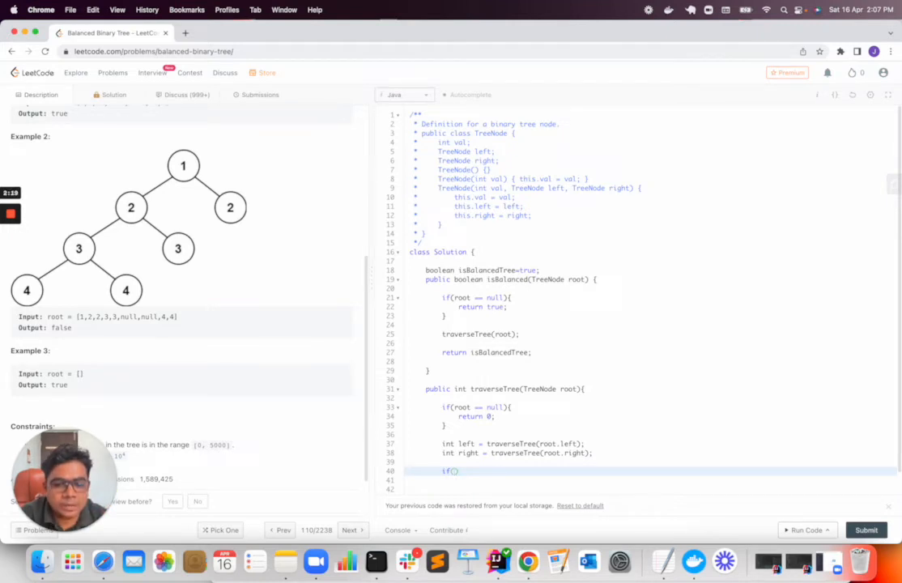
{"action": "type", "text": "Math.abs("}
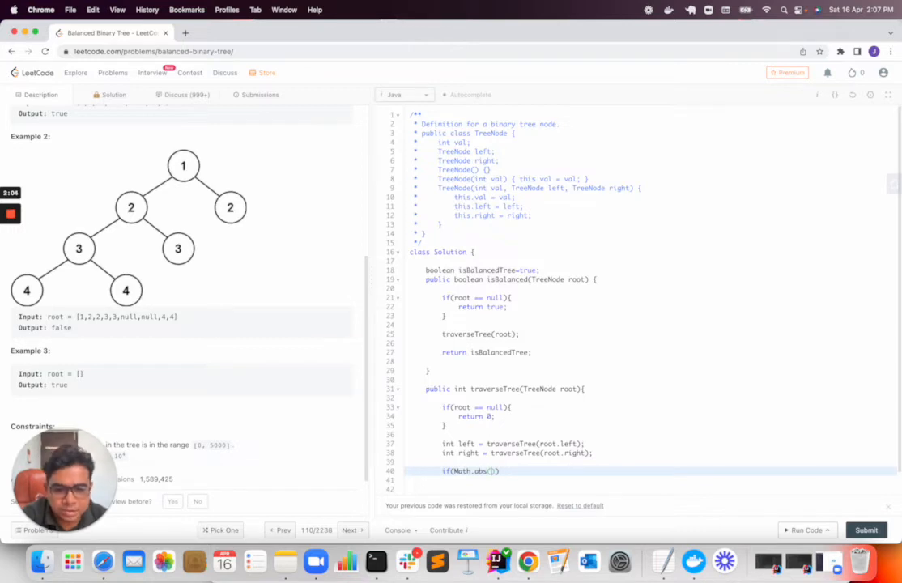
{"action": "type", "text": "left"}
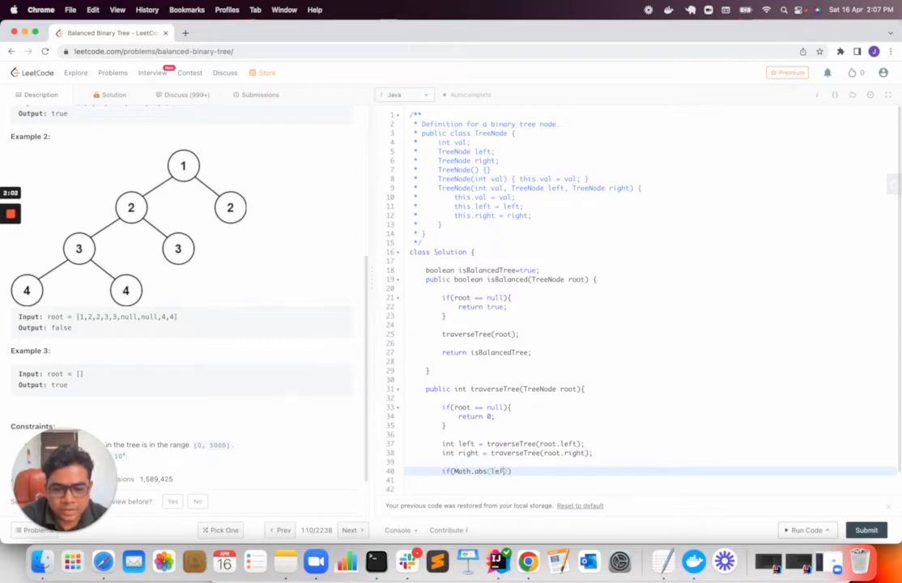
{"action": "type", "text": "- right)"}
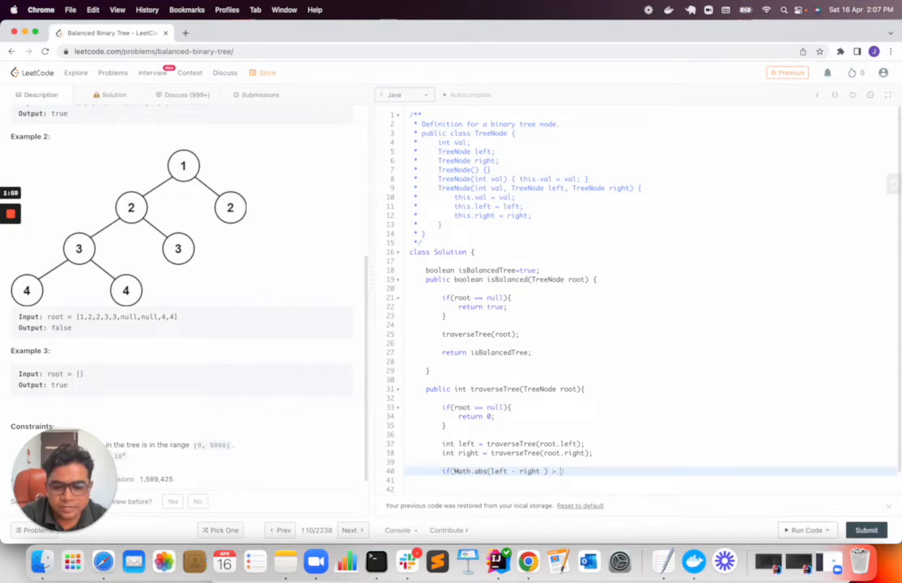
{"action": "type", "text": "1){"}
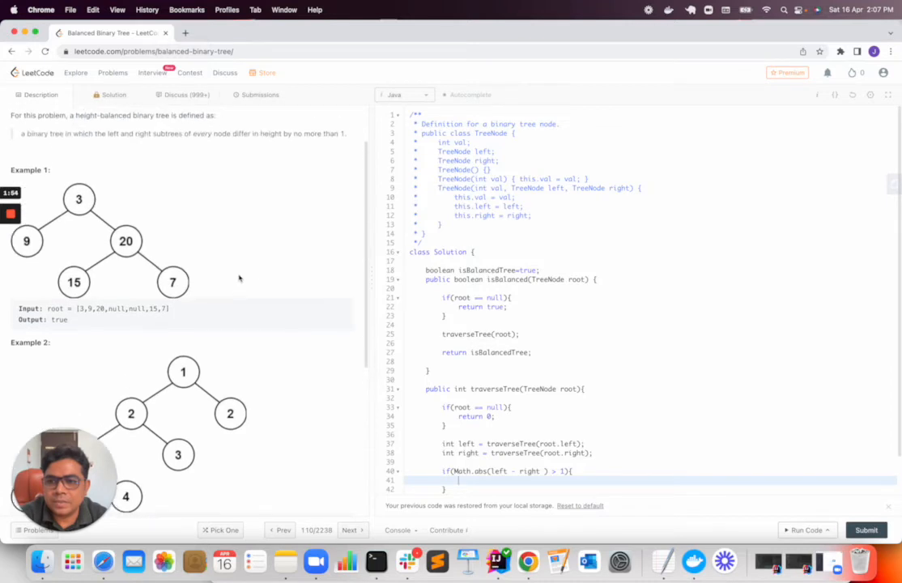
Set 'isBalancedTree = false;' inside the height-difference check
{"action": "left_click_drag", "start_coordinate": [243, 133], "coordinate": [343, 133]}
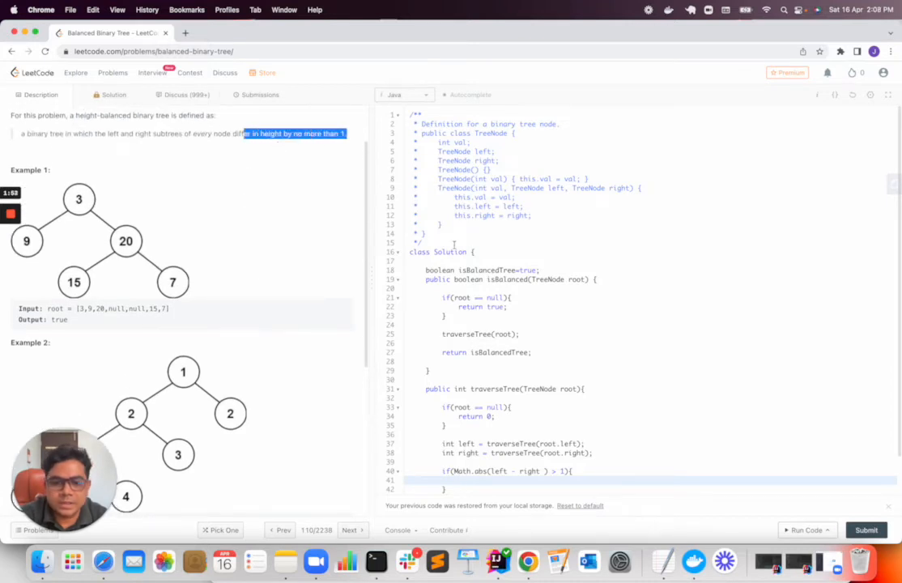
{"action": "scroll", "scroll_direction": "down", "scroll_amount": 3}
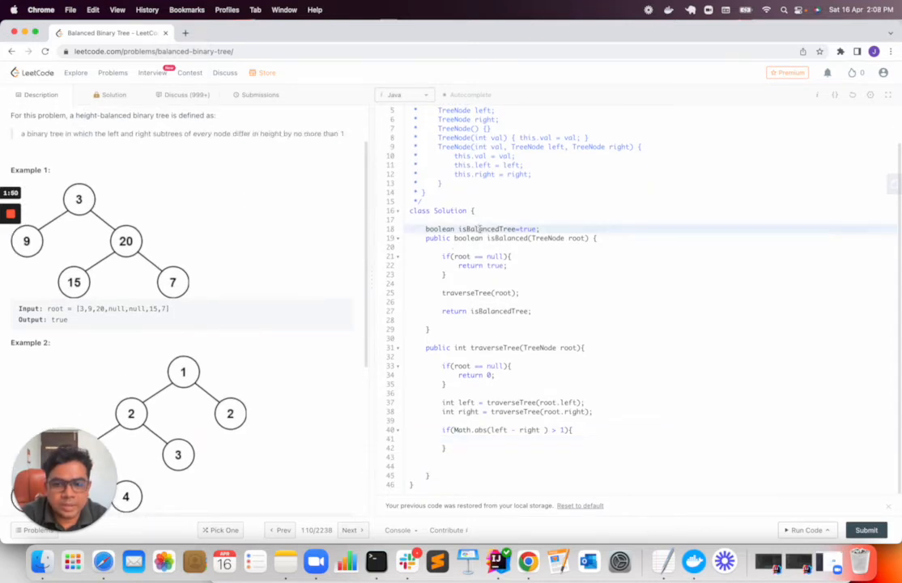
{"action": "left_click", "coordinate": [459, 439]}
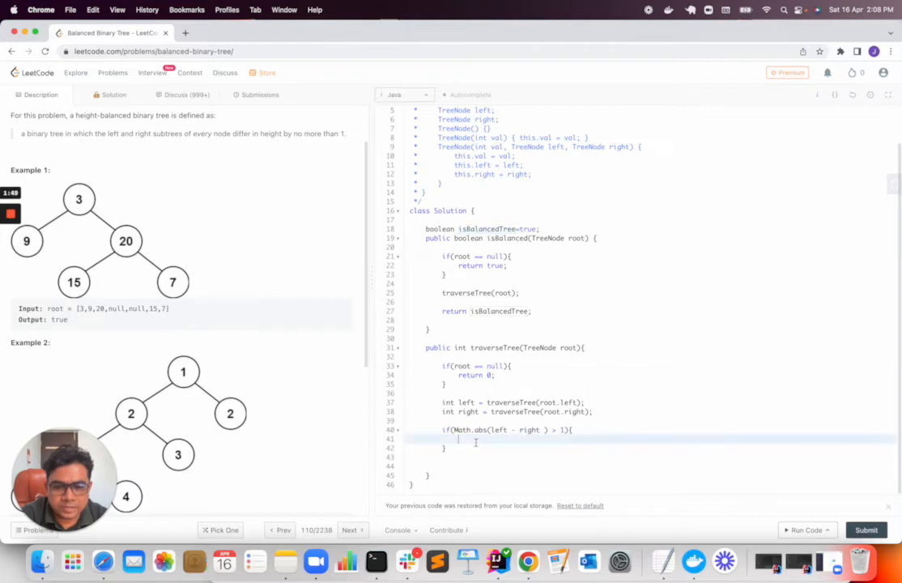
{"action": "type", "text": "isBalancedTree = false;"}
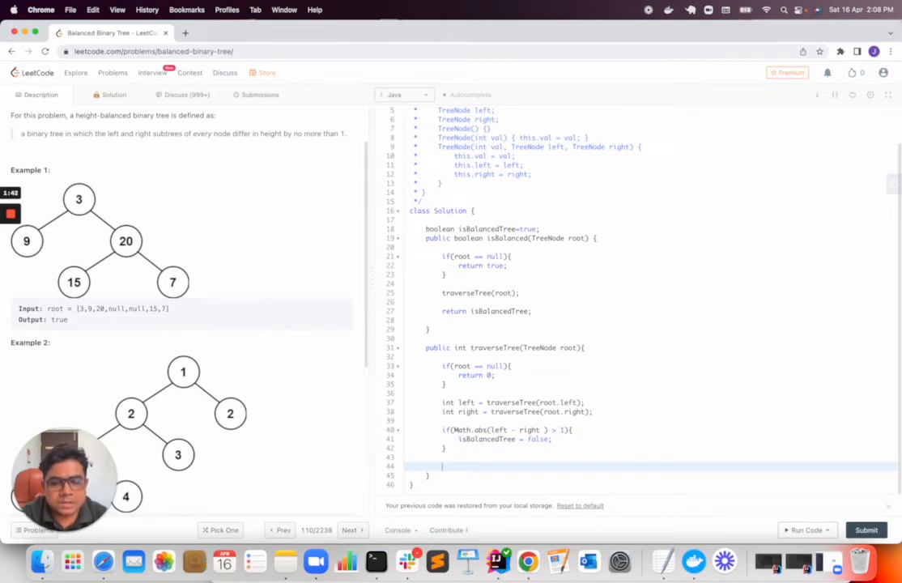
Return 'Math.max(left, right) + 1;' at the end of traverseTree
{"action": "type", "text": "return"}
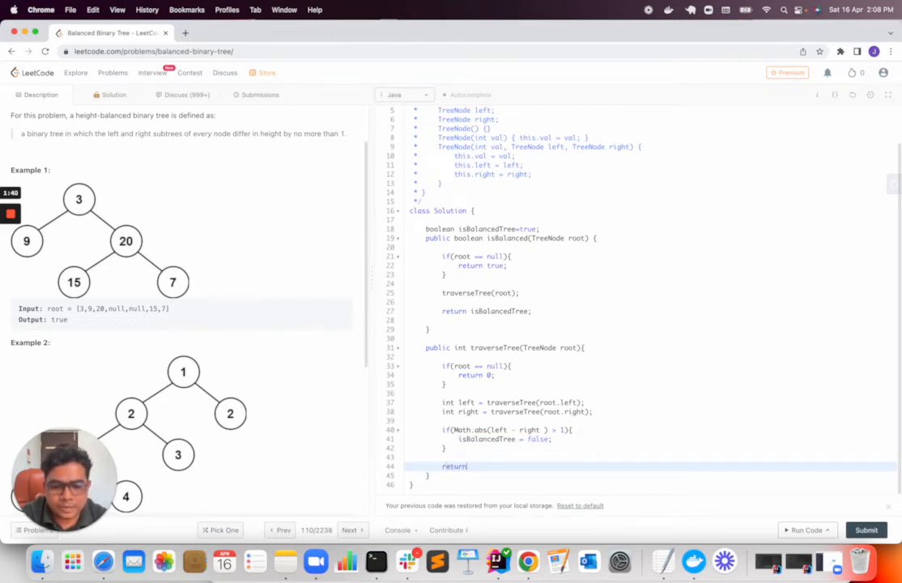
{"action": "type", "text": "MAth"}
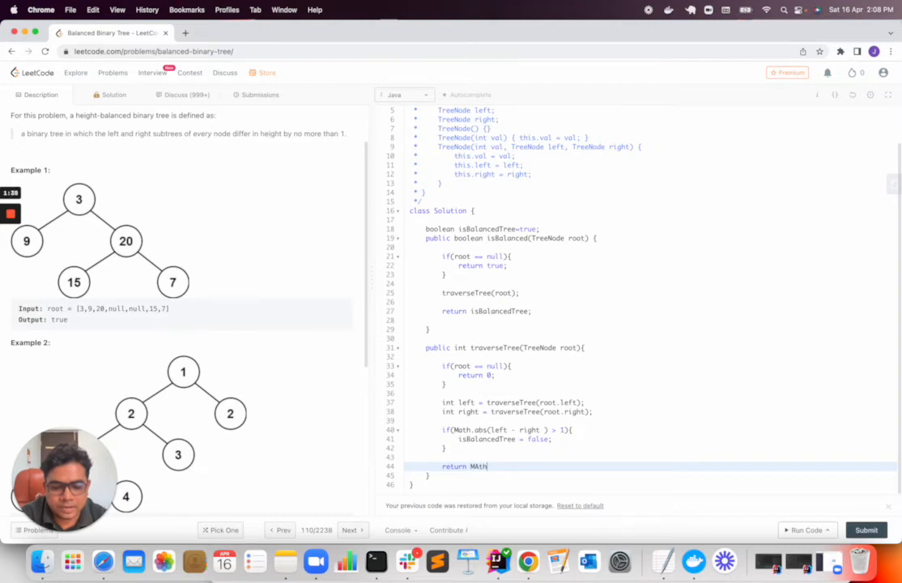
{"action": "type", "text": ".max()"}
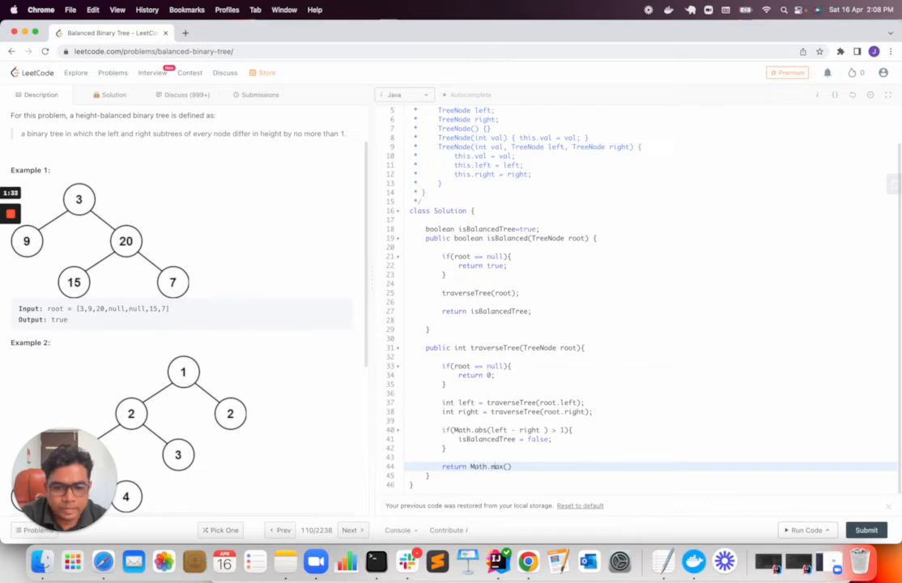
{"action": "type", "text": "left, right"}
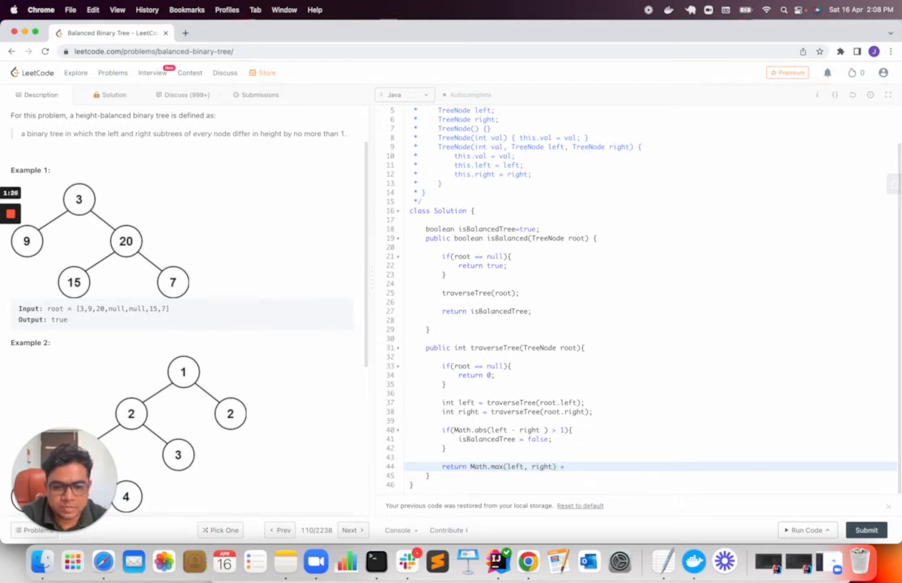
{"action": "type", "text": "1;"}
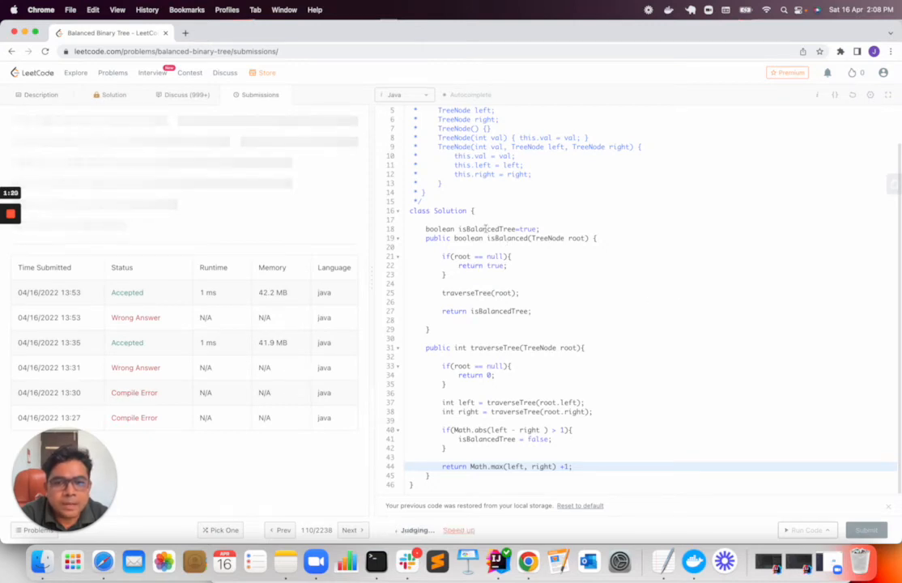
Submit, highlight the 'faster than 88.61%' runtime stat, and return to the description
{"action": "left_click", "coordinate": [866, 530]}
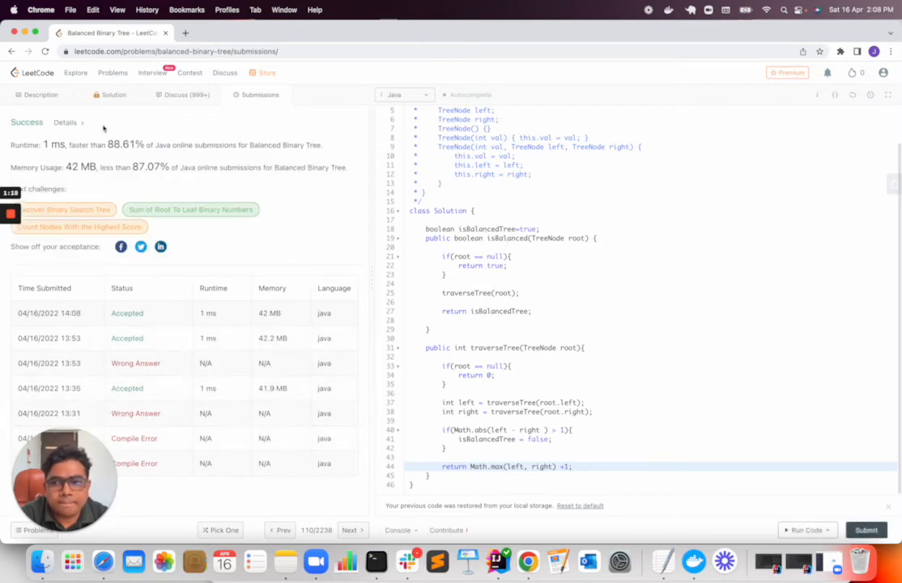
{"action": "left_click_drag", "start_coordinate": [93, 145], "coordinate": [322, 145]}
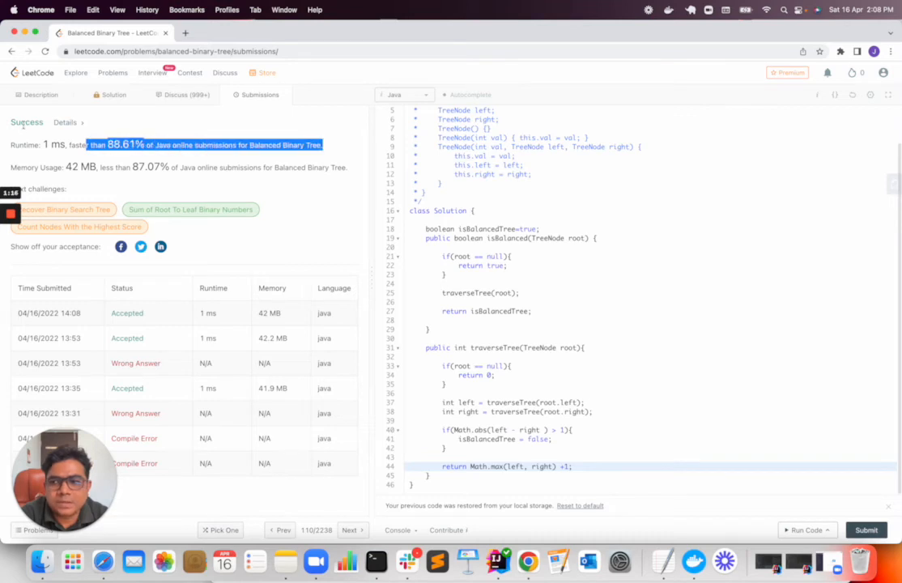
{"action": "left_click", "coordinate": [36, 95]}
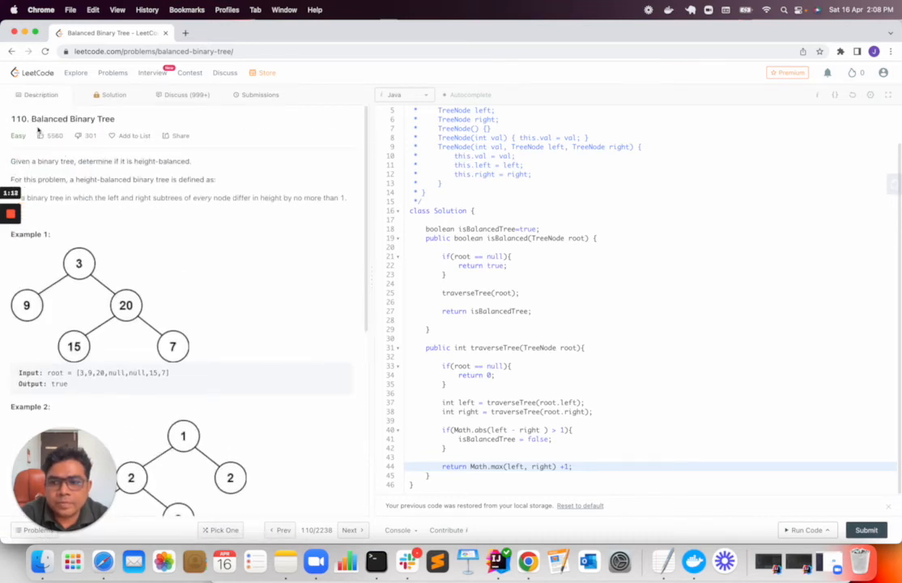
Highlight words in the problem title and the '> 1' comparison in the code
{"action": "double_click", "coordinate": [49, 119]}
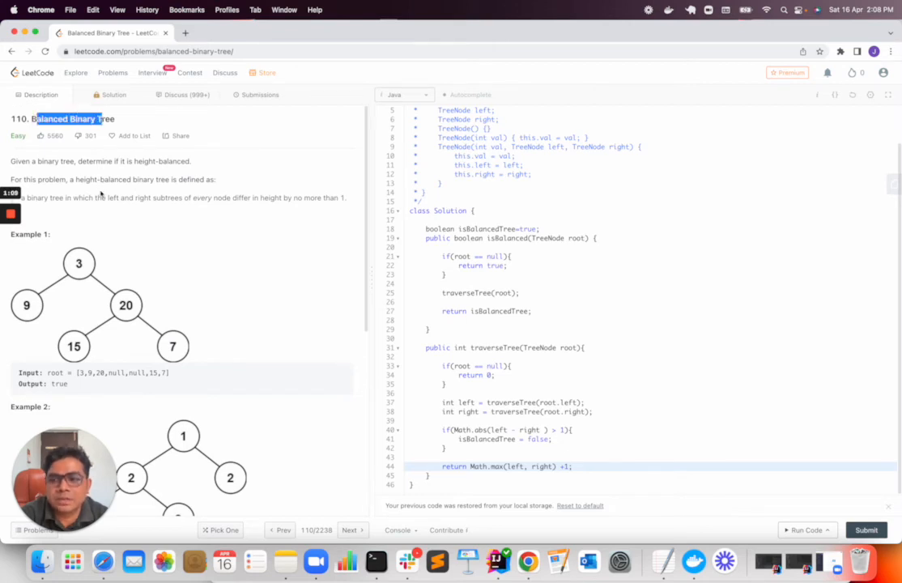
{"action": "mouse_move", "coordinate": [125, 224]}
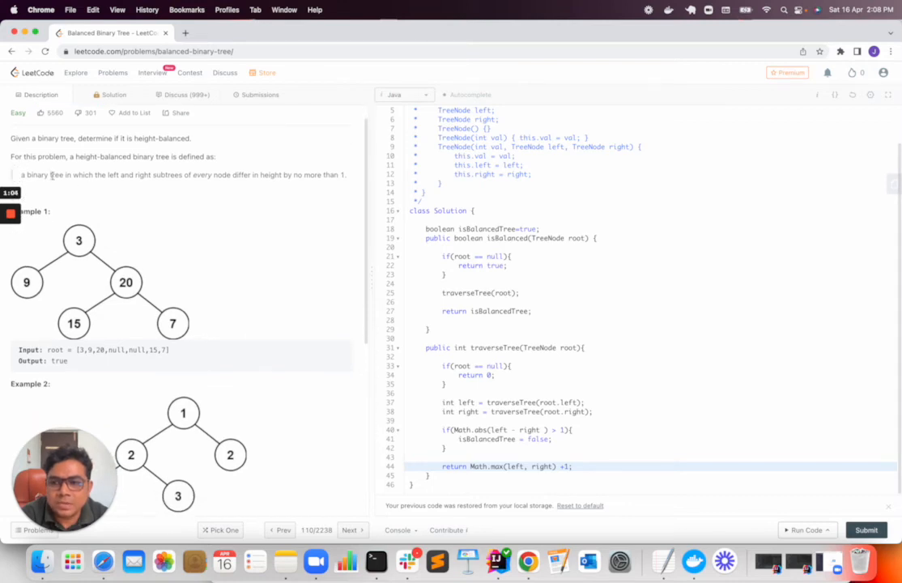
{"action": "left_click_drag", "start_coordinate": [50, 175], "coordinate": [150, 174]}
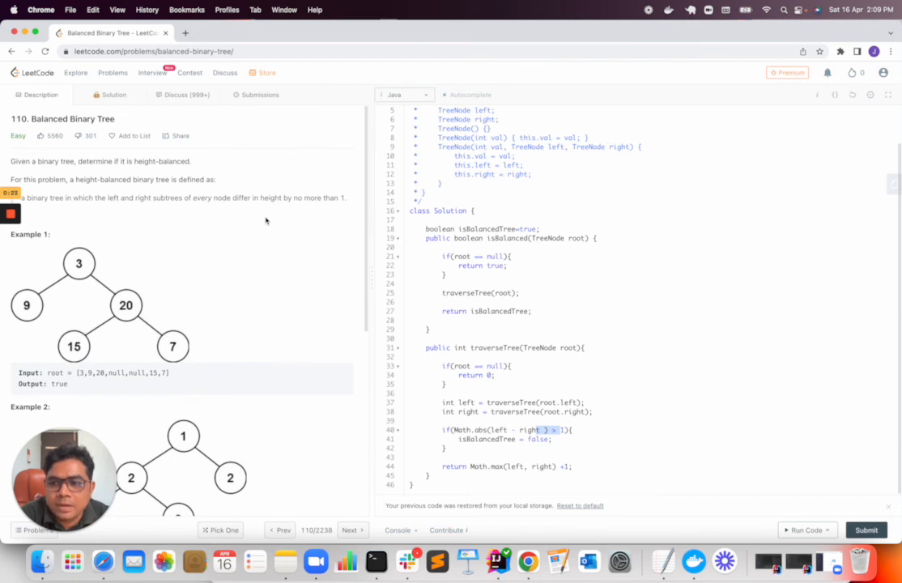
{"action": "mouse_move", "coordinate": [232, 213]}
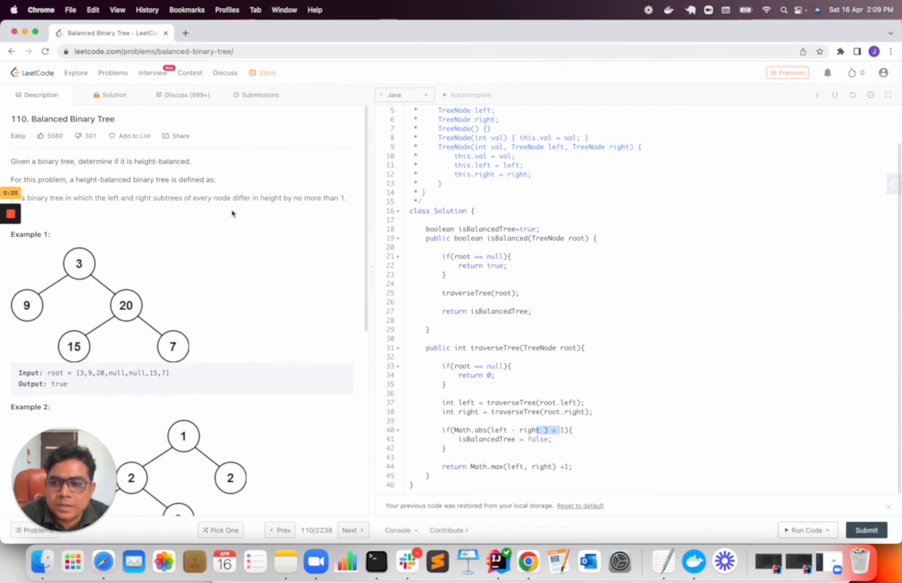